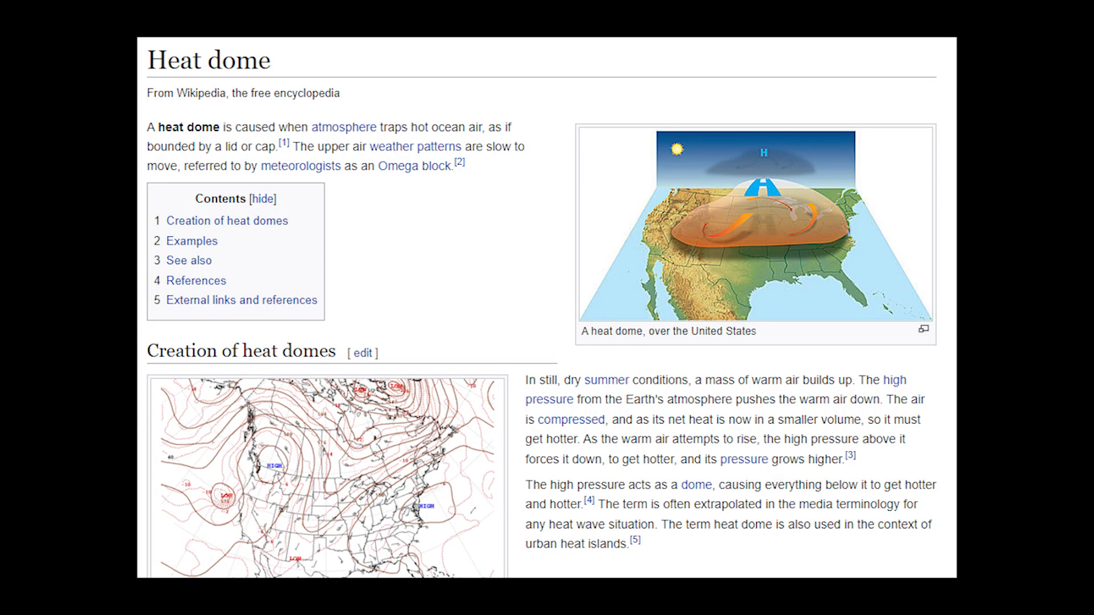
Add a new text object to the Blender scene from the Add menu.
scroll(down, 3)
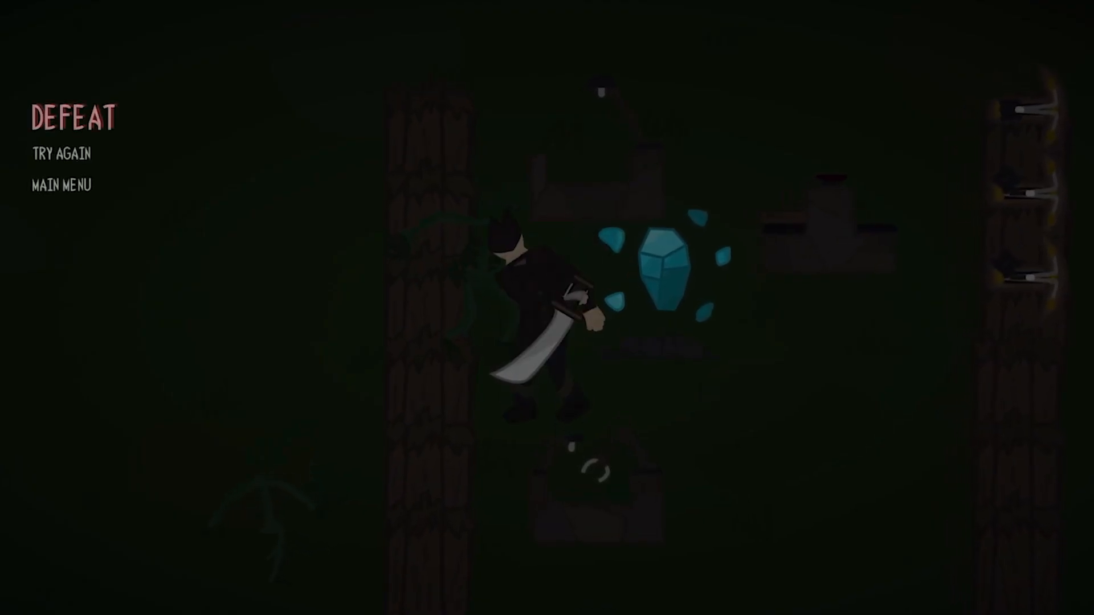
click(63, 154)
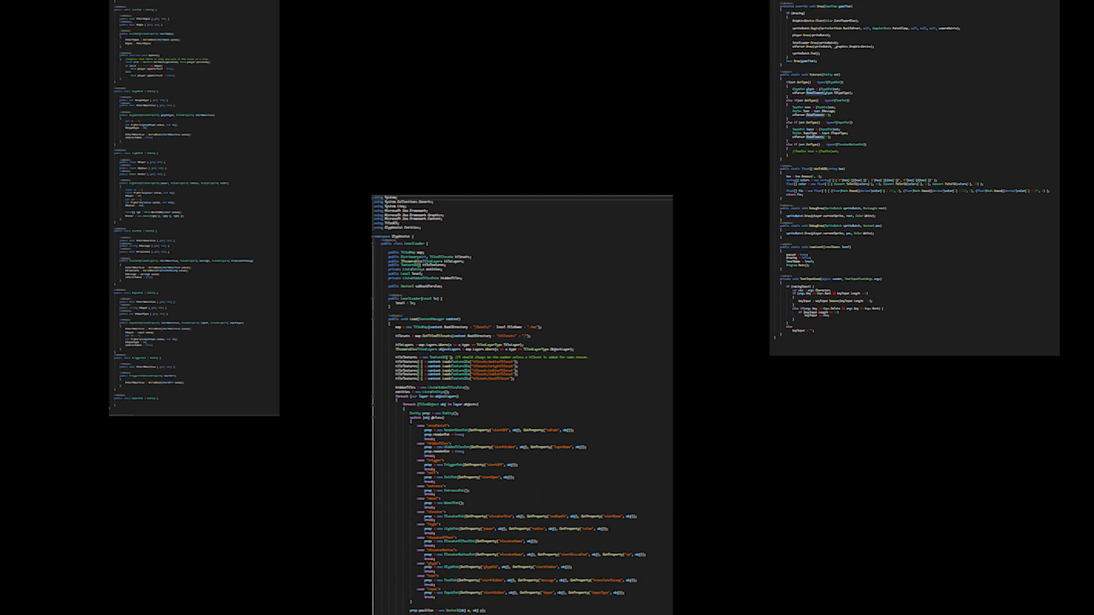
scroll(down, 3)
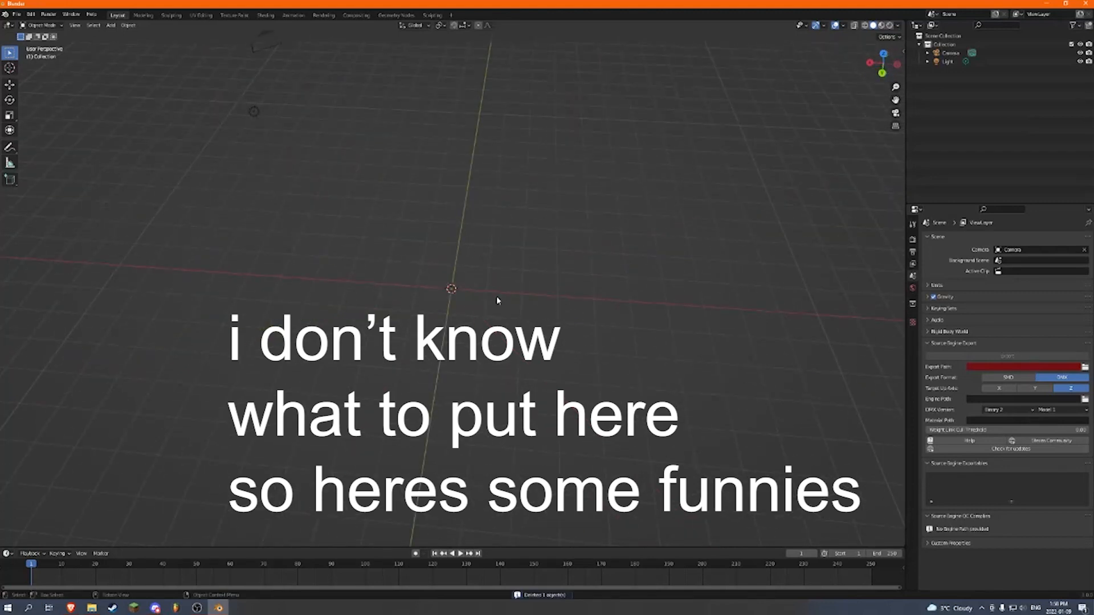
click(108, 27)
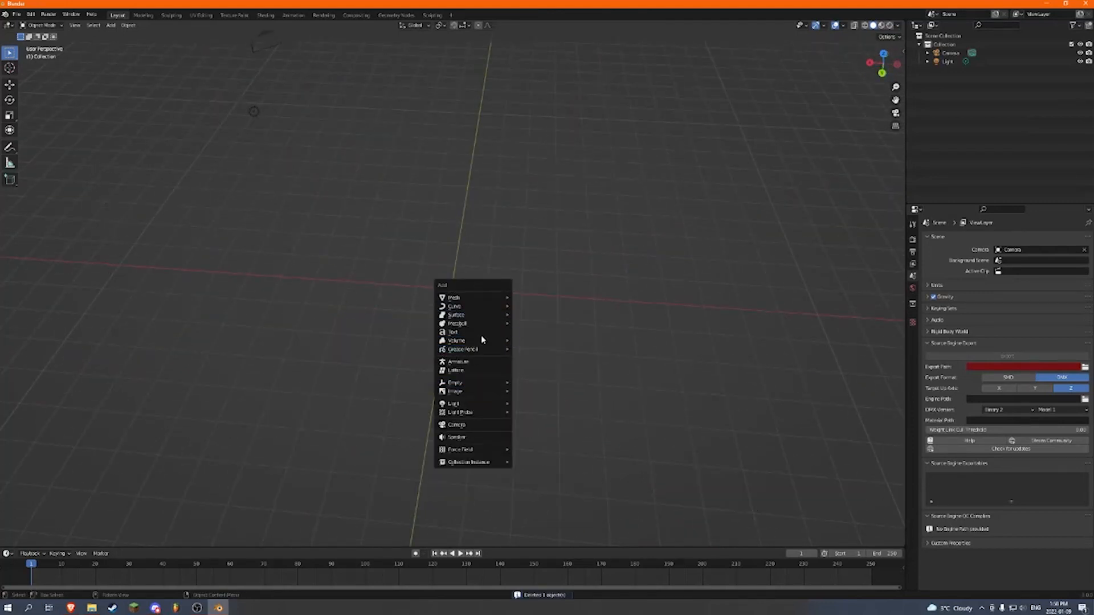
click(455, 332)
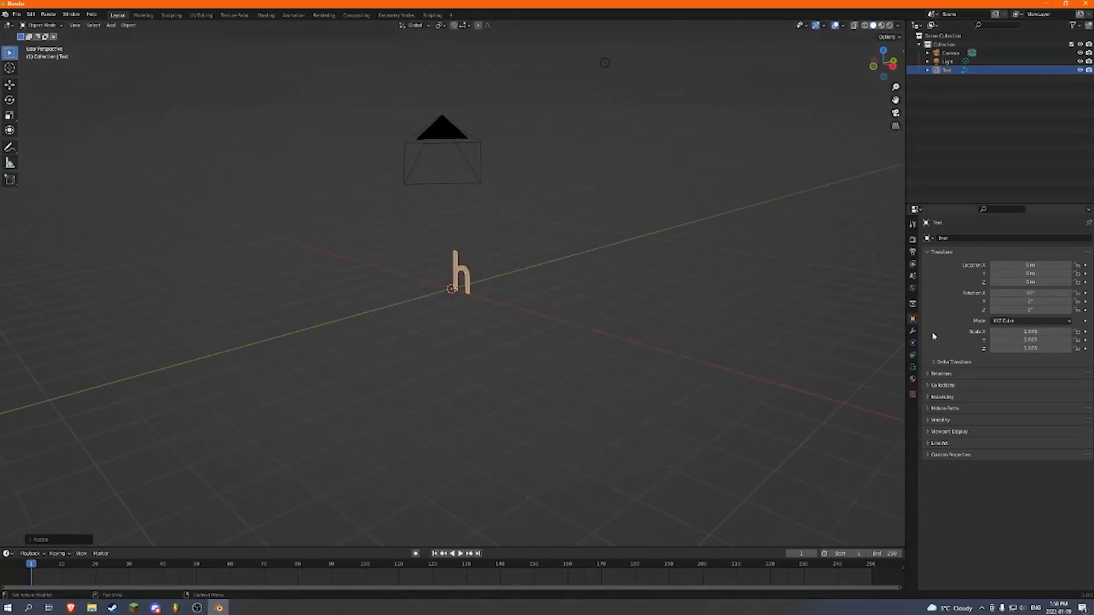
Select the text object's Modifier properties and bring up the Add Modifier list.
click(911, 331)
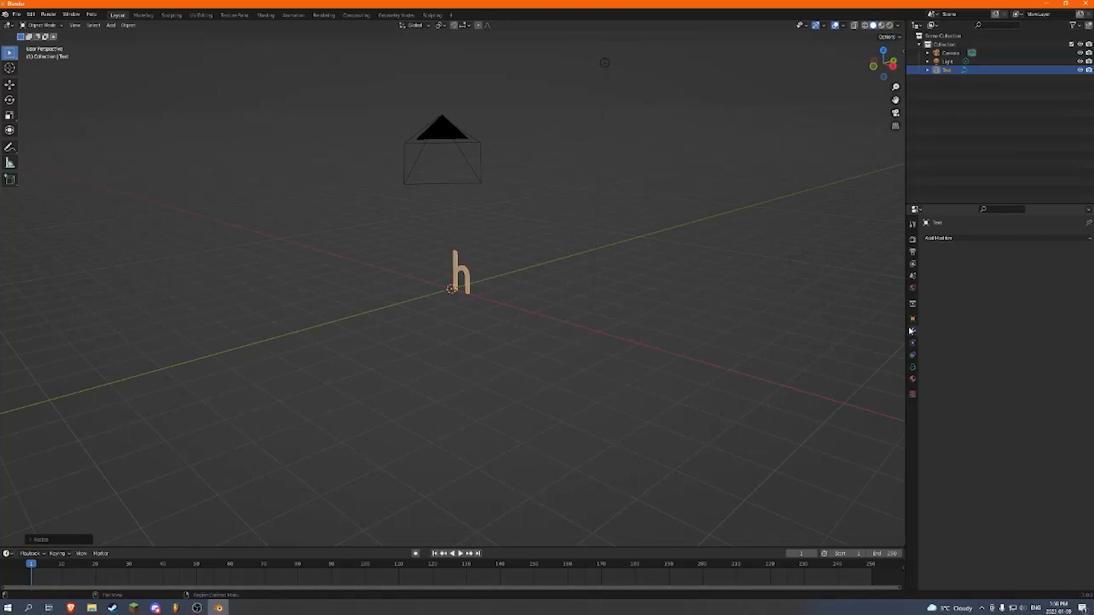
click(946, 238)
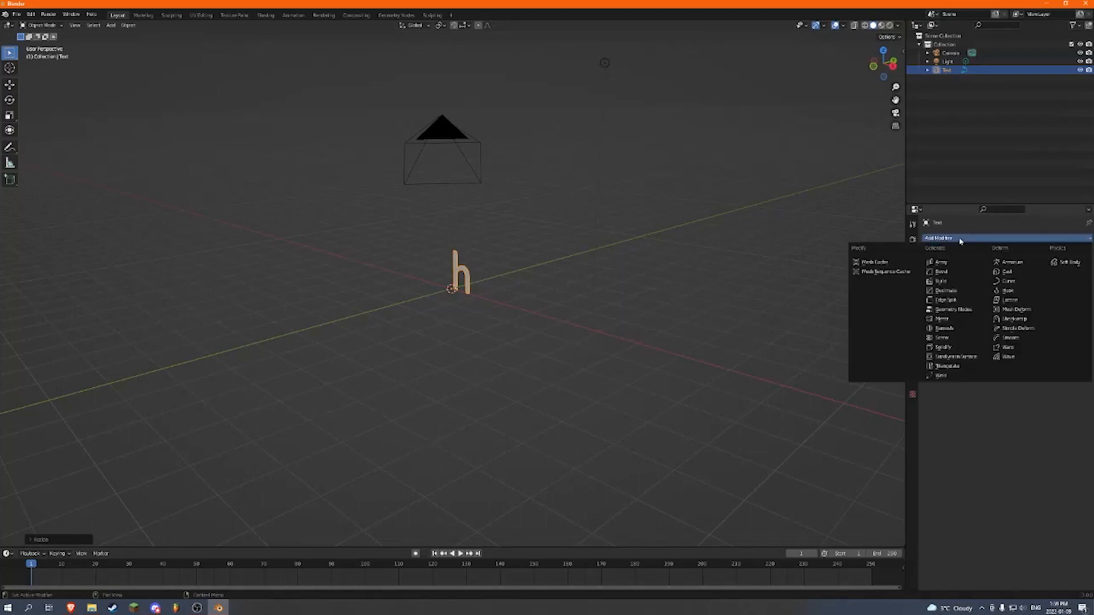
mouse_move(955, 356)
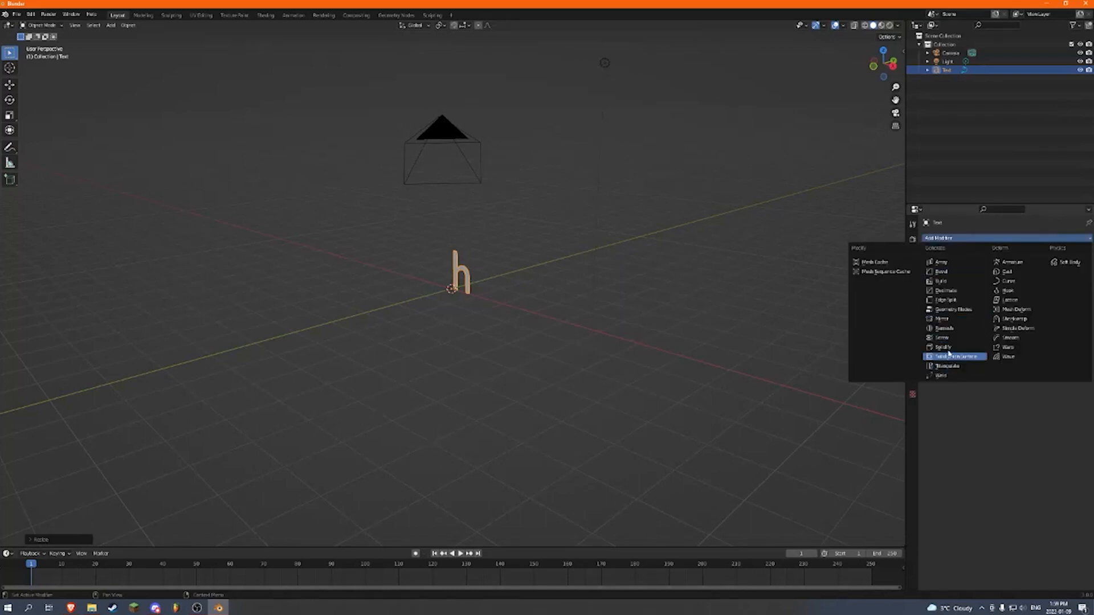